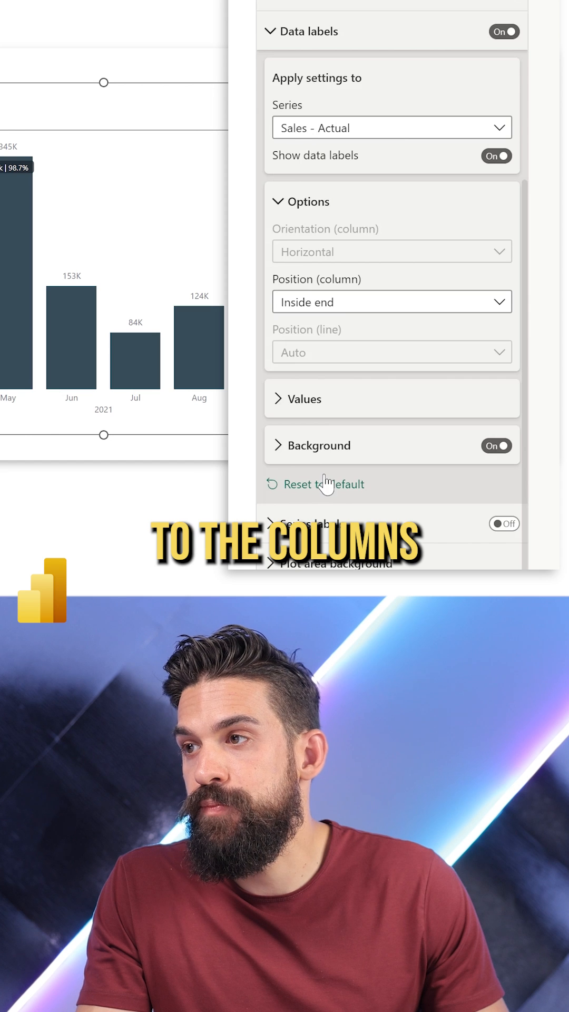
- Lower the column Inner padding slider from 20 px to 18 px to widen the columns
{"action": "scroll", "scroll_direction": "down", "scroll_amount": 3}
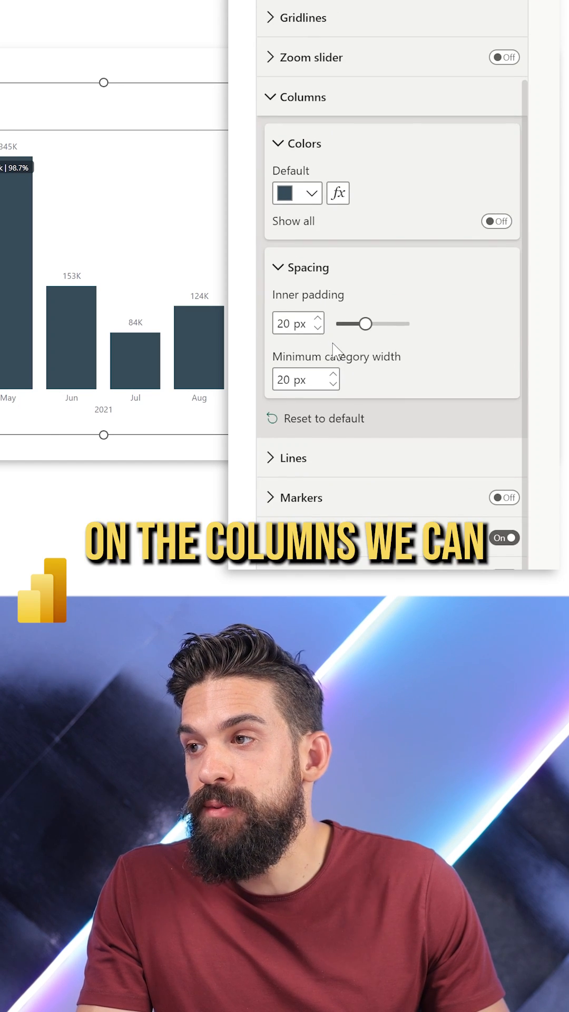
{"action": "left_click_drag", "start_coordinate": [367, 323], "coordinate": [359, 323]}
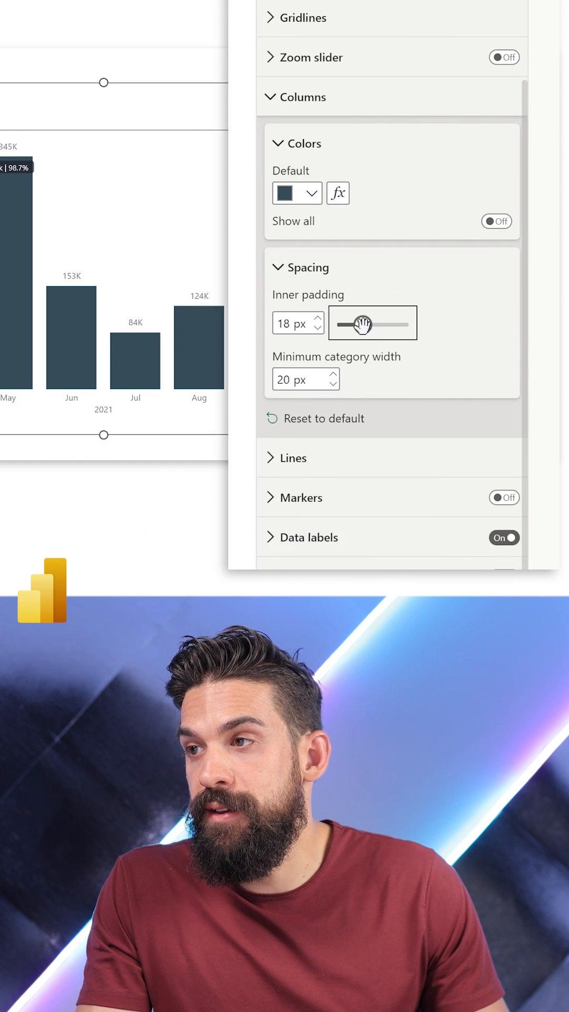
{"action": "left_click_drag", "start_coordinate": [365, 323], "coordinate": [446, 299]}
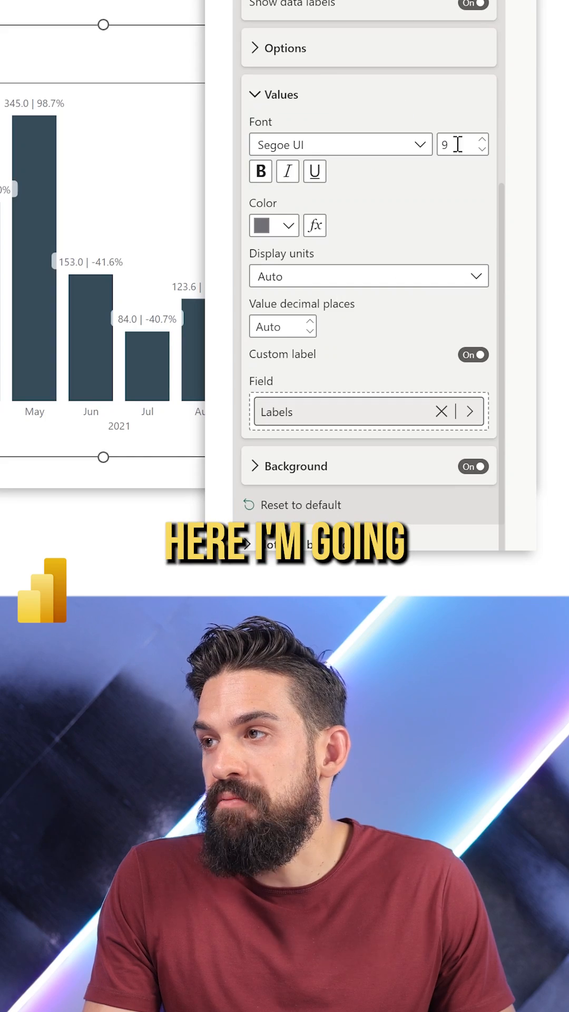
- Reduce the data label values font size from 9 to 8
{"action": "left_click", "coordinate": [480, 151]}
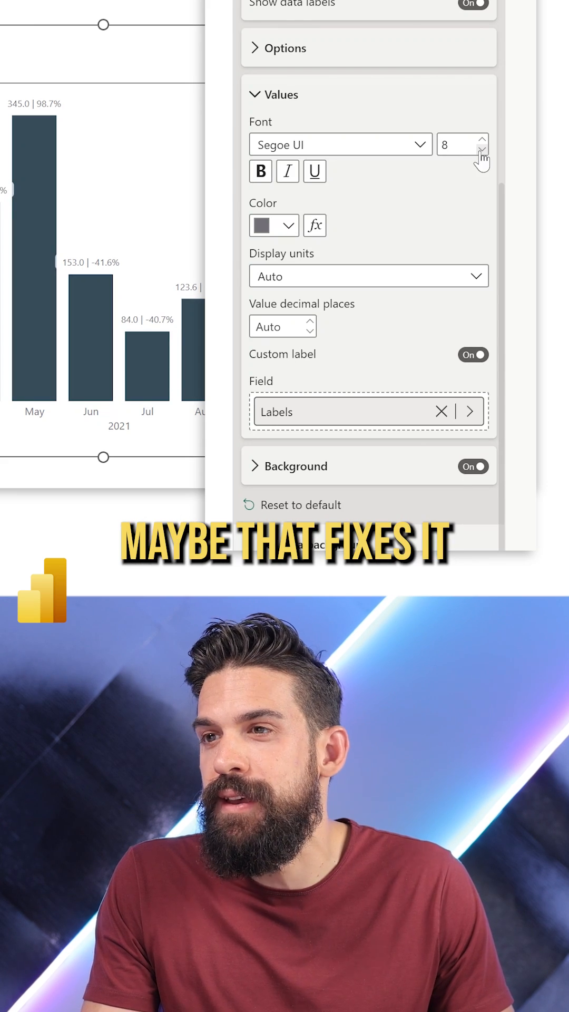
{"action": "left_click", "coordinate": [471, 467]}
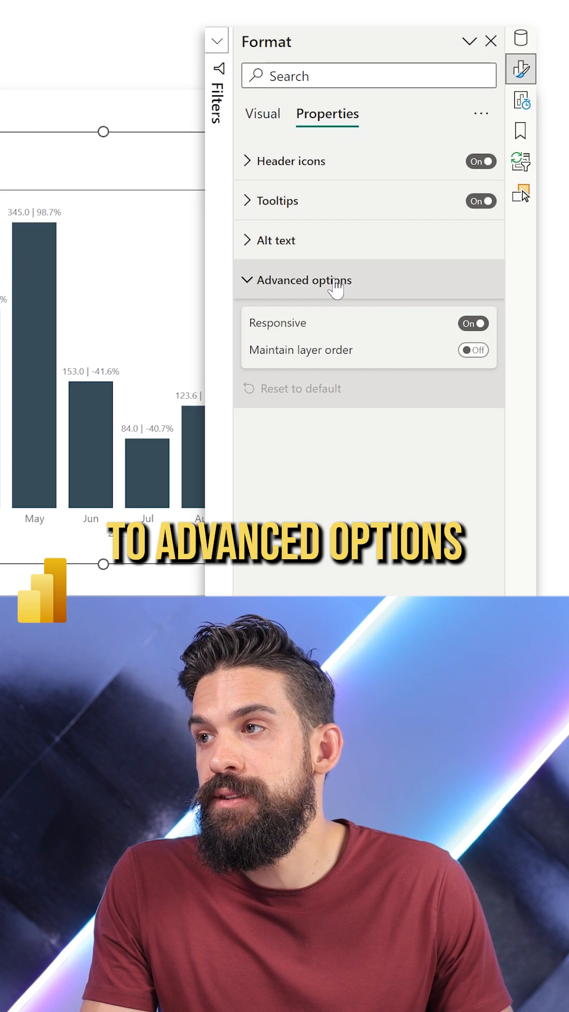
- Expand the visual's Advanced options to reveal Responsive on and Maintain layer order off
{"action": "left_click", "coordinate": [474, 323]}
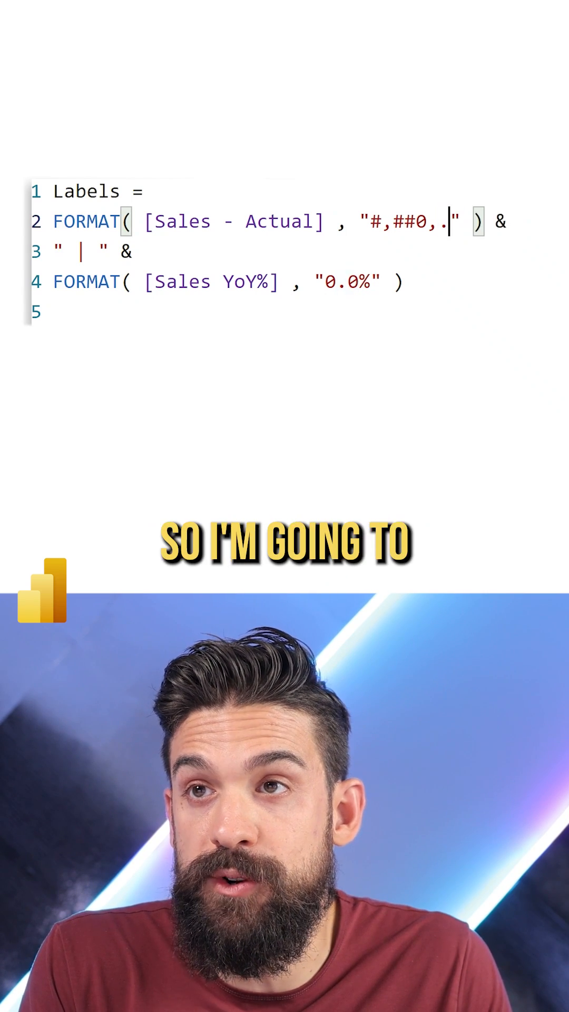
- Delete the trailing period so the Sales - Actual format string reads "#,##0,"
{"action": "key", "text": "Backspace"}
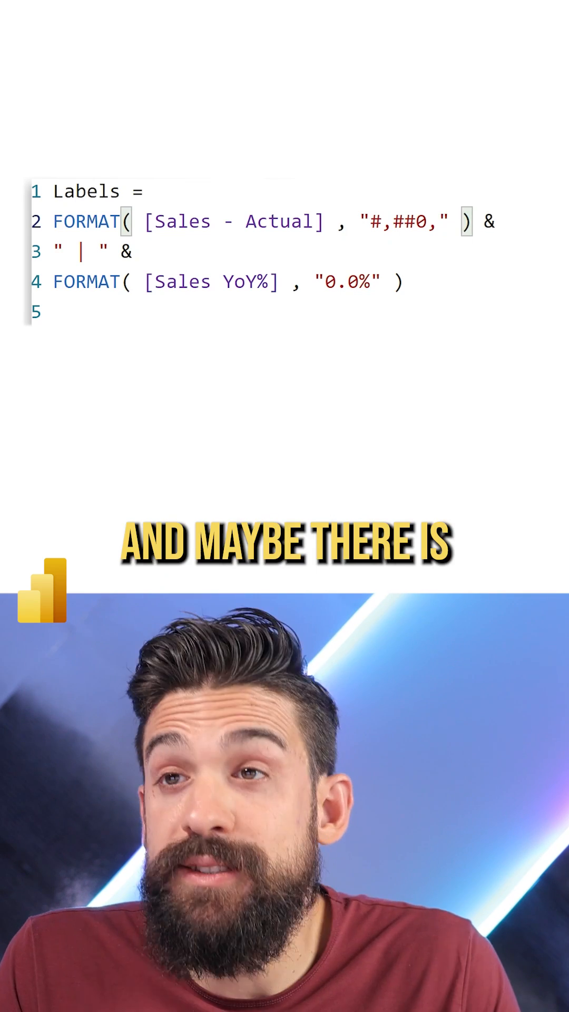